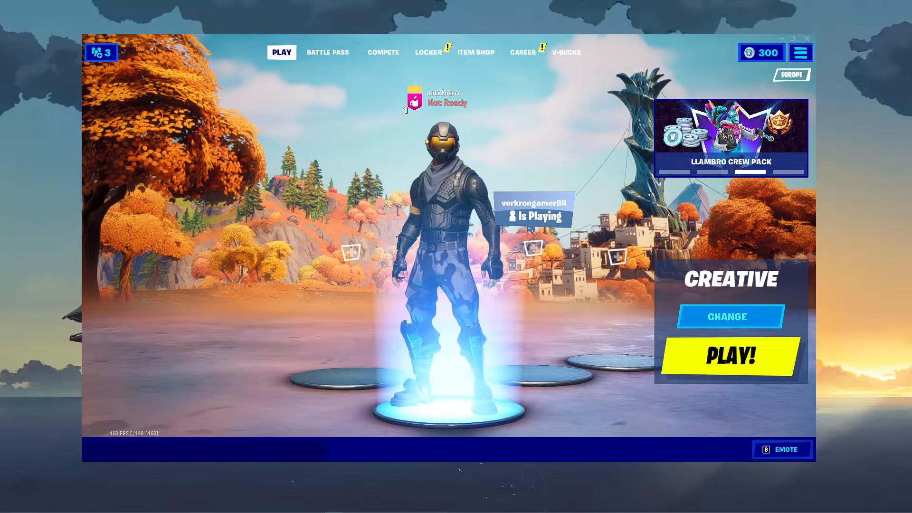
Open Fortnite's settings and cycle through five matchmaking regions
{"action": "left_click", "coordinate": [801, 53]}
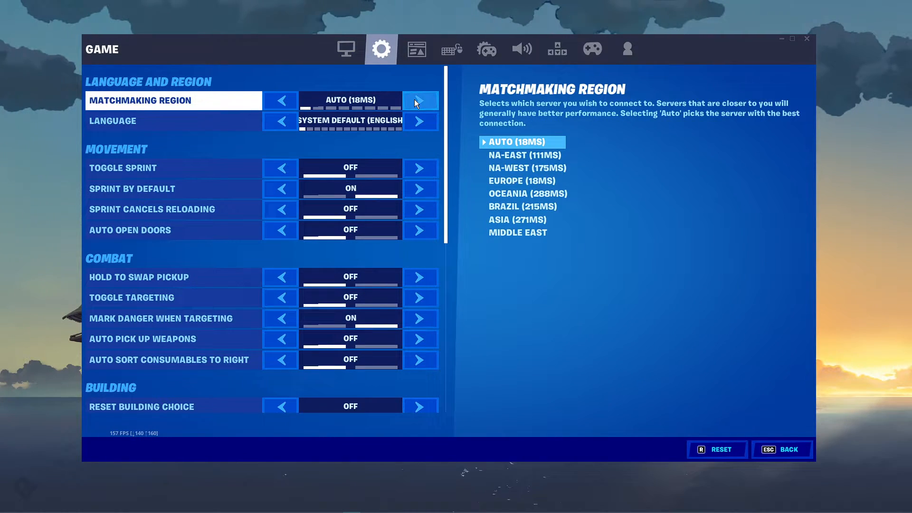
{"action": "left_click", "coordinate": [421, 100]}
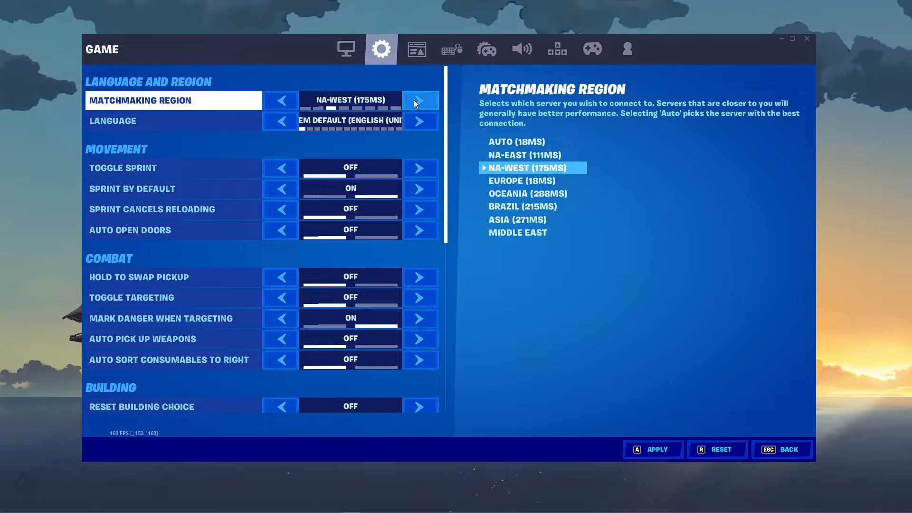
{"action": "left_click", "coordinate": [420, 100]}
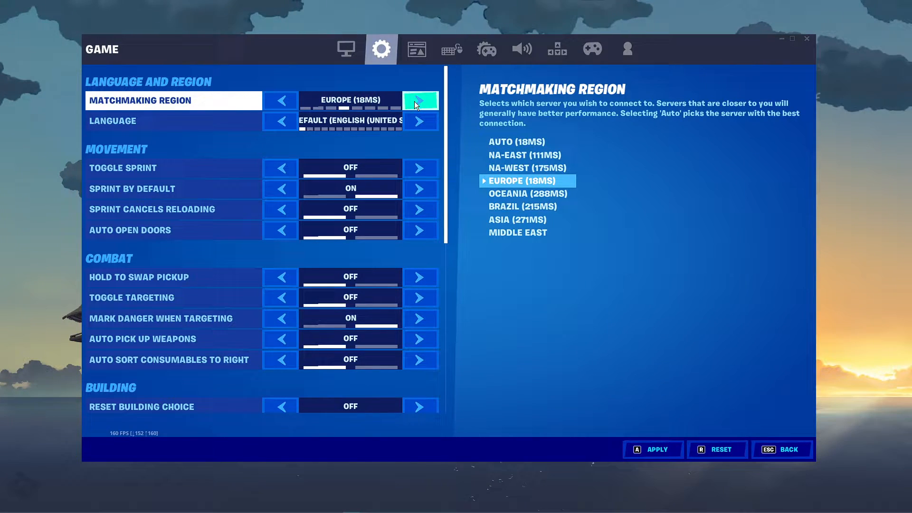
{"action": "left_click", "coordinate": [420, 100]}
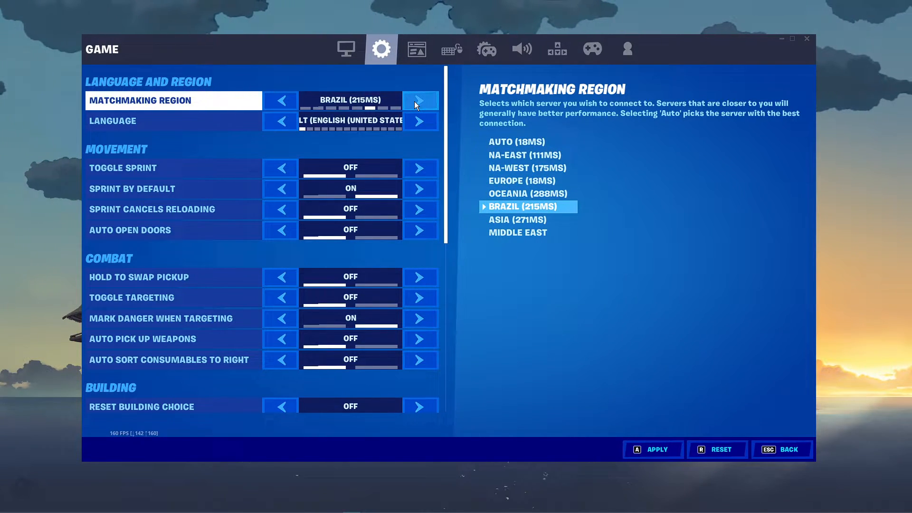
{"action": "left_click", "coordinate": [420, 100]}
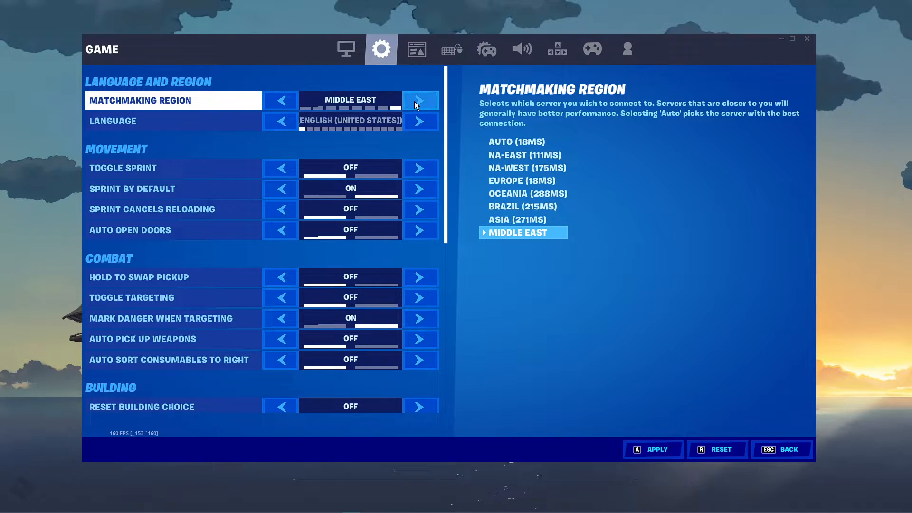
{"action": "left_click", "coordinate": [420, 100]}
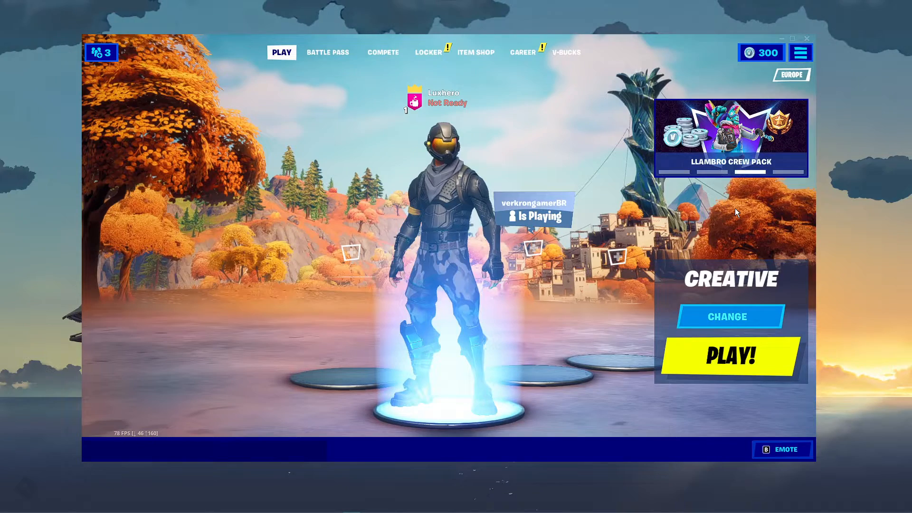
{"action": "mouse_move", "coordinate": [526, 348]}
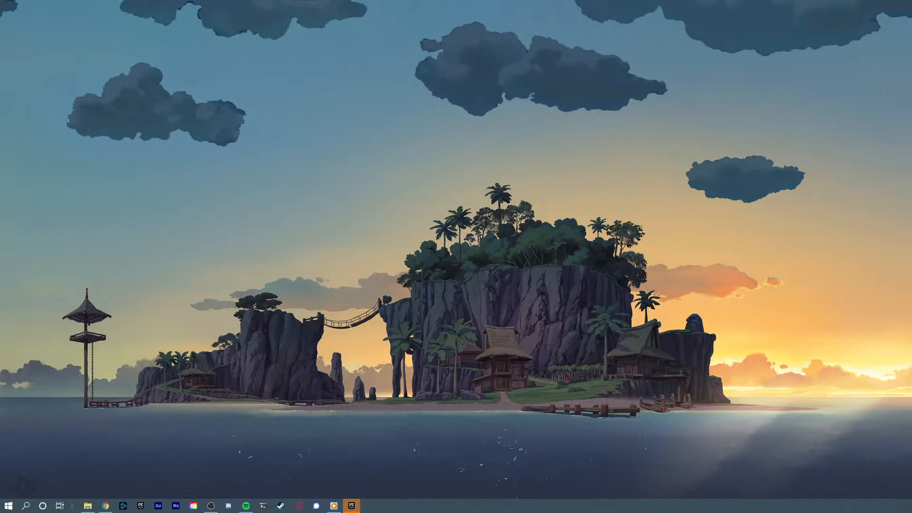
Show the Epic Games Launcher Library, then bring up the browser window
{"action": "left_click", "coordinate": [351, 505]}
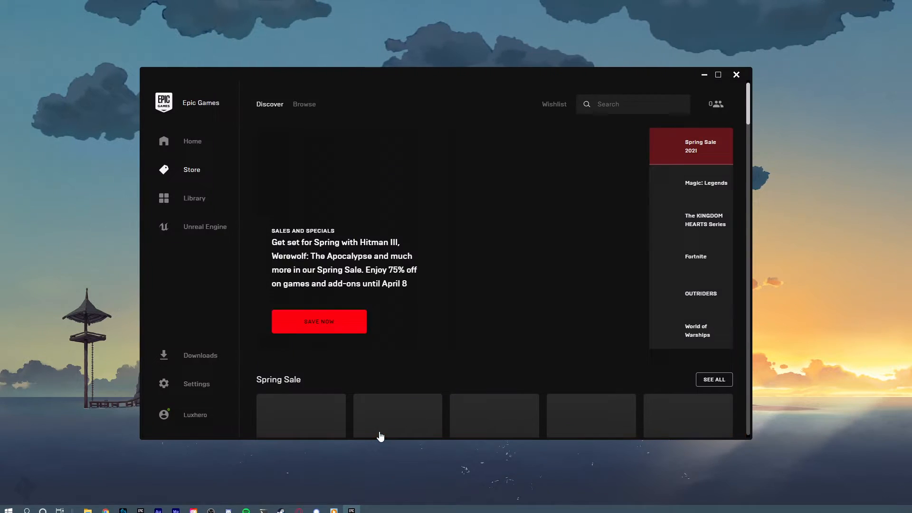
{"action": "left_click", "coordinate": [194, 199]}
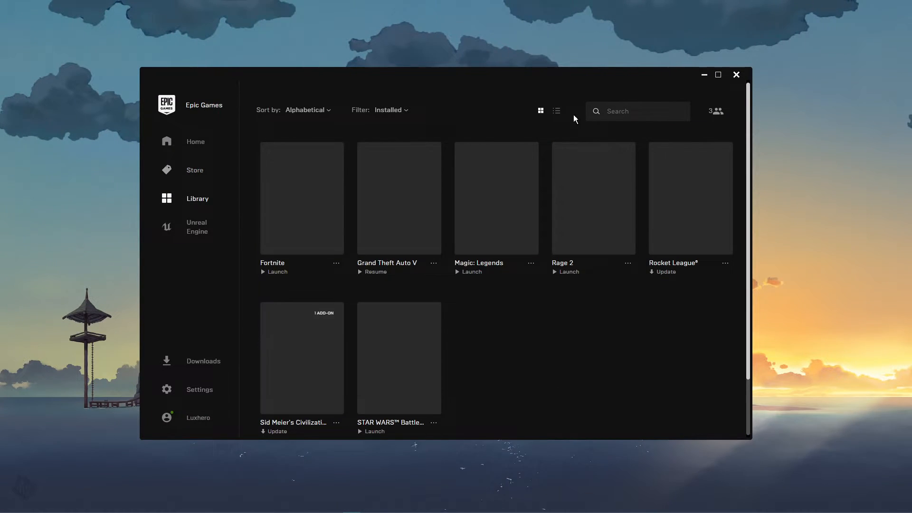
{"action": "left_click", "coordinate": [106, 506]}
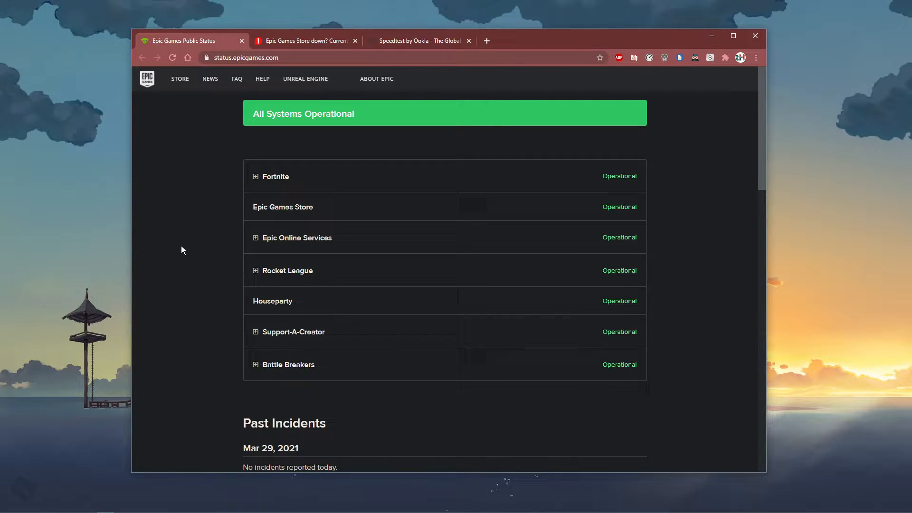
Expand Fortnite and Epic Online Services statuses, check past incidents, then open Downdetector
{"action": "left_click", "coordinate": [256, 176]}
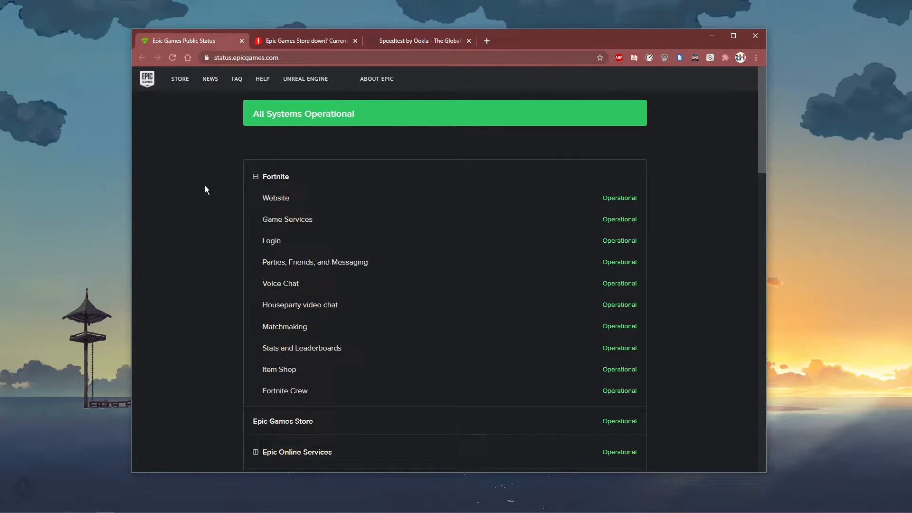
{"action": "scroll", "scroll_direction": "down", "scroll_amount": 3}
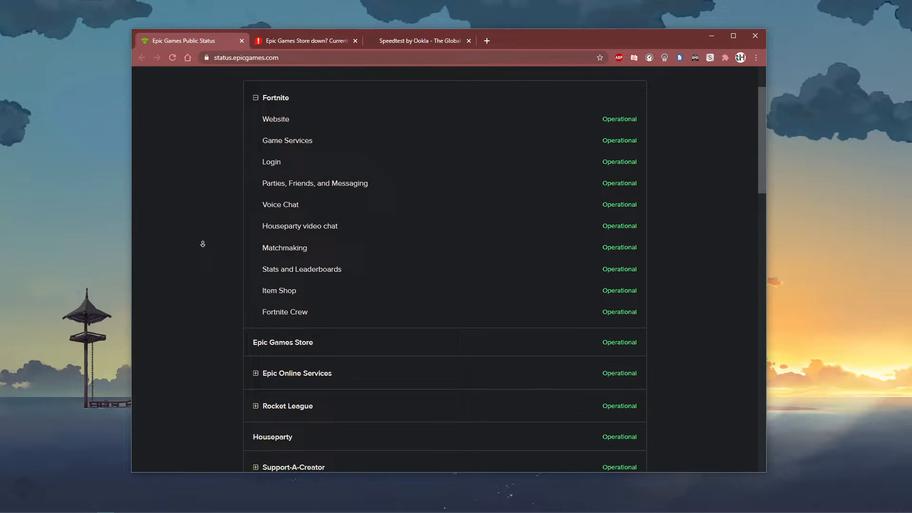
{"action": "scroll", "scroll_direction": "down", "scroll_amount": 3}
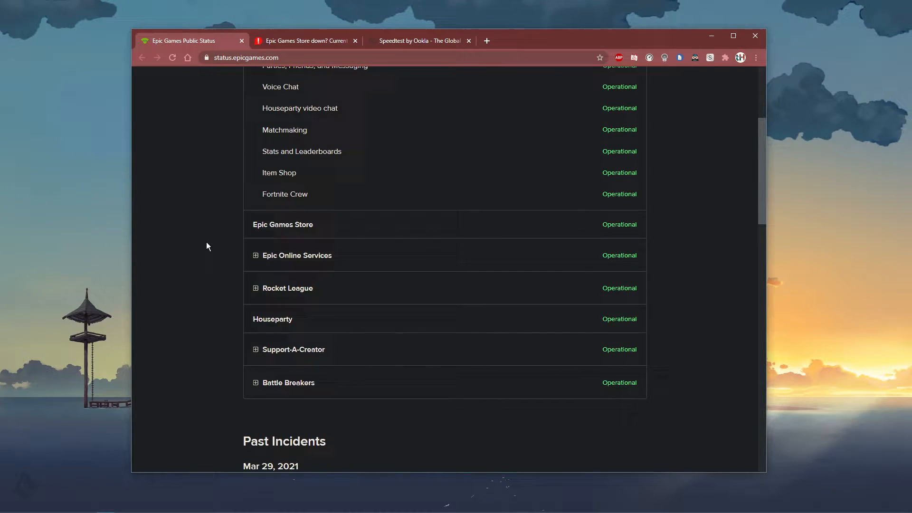
{"action": "left_click", "coordinate": [256, 255]}
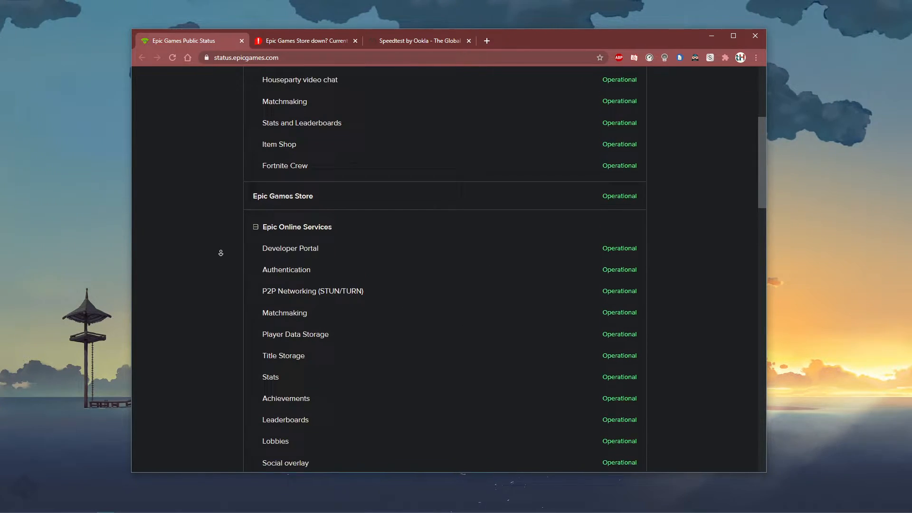
{"action": "scroll", "scroll_direction": "down", "scroll_amount": 3}
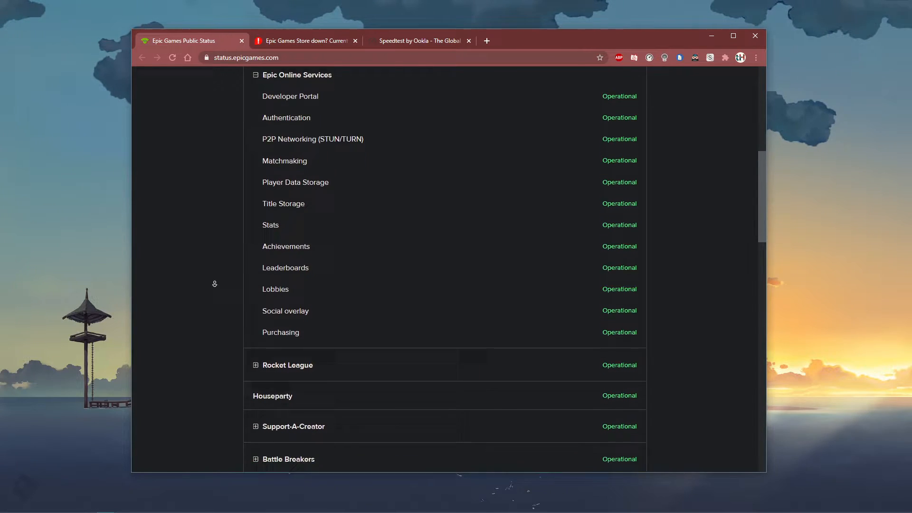
{"action": "scroll", "scroll_direction": "down", "scroll_amount": 3}
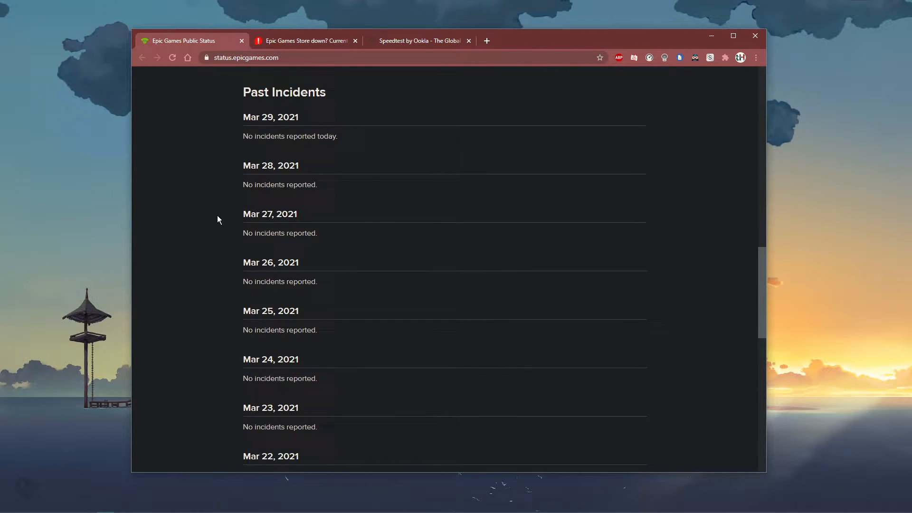
{"action": "left_click", "coordinate": [303, 41]}
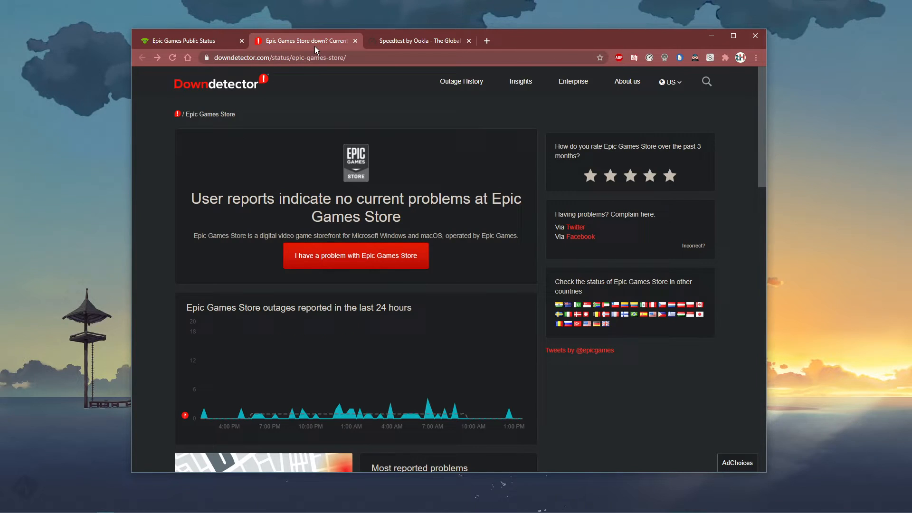
{"action": "scroll", "scroll_direction": "down", "scroll_amount": 3}
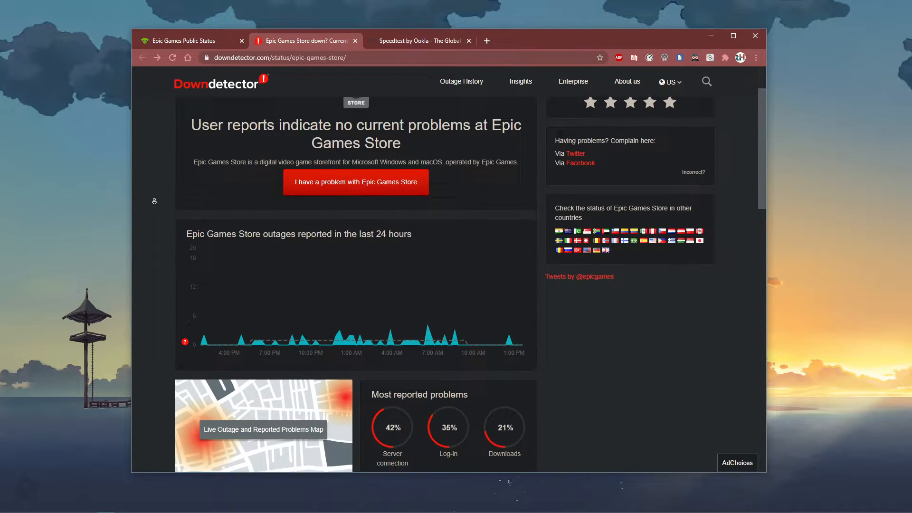
{"action": "scroll", "scroll_direction": "down", "scroll_amount": 3}
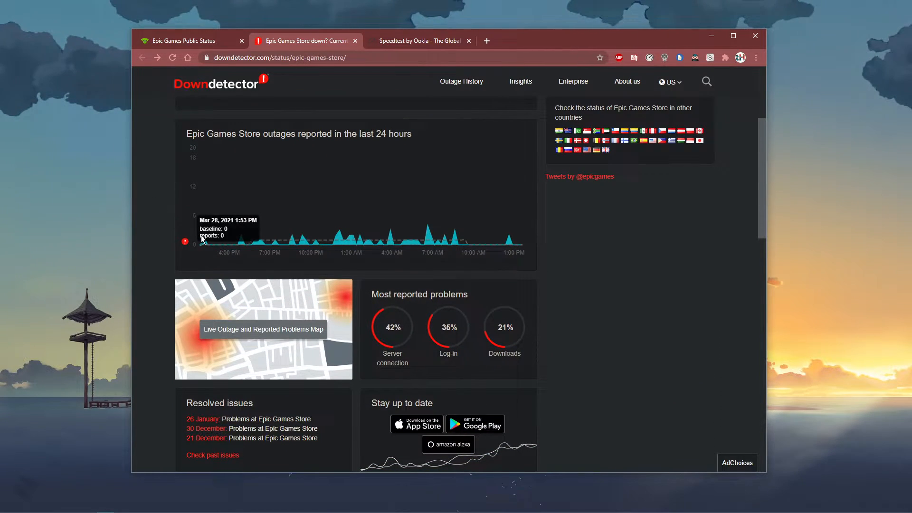
{"action": "mouse_move", "coordinate": [338, 246]}
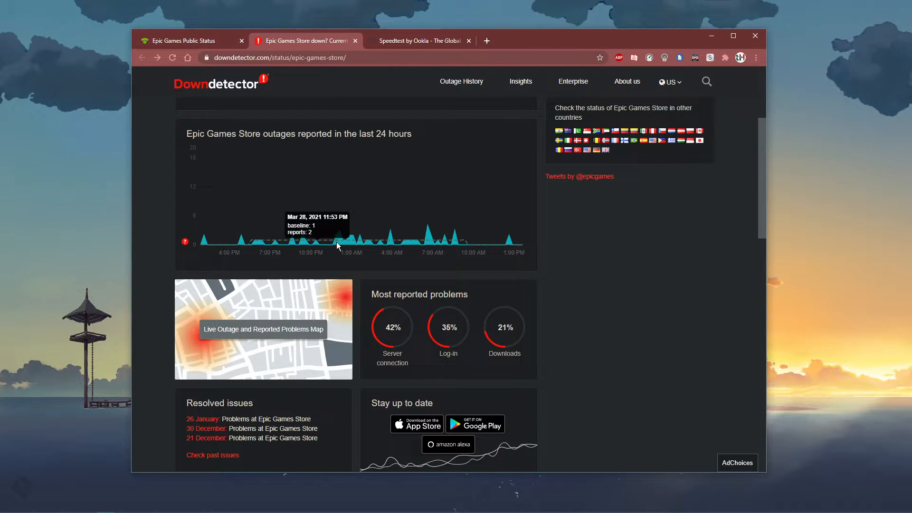
{"action": "mouse_move", "coordinate": [508, 242]}
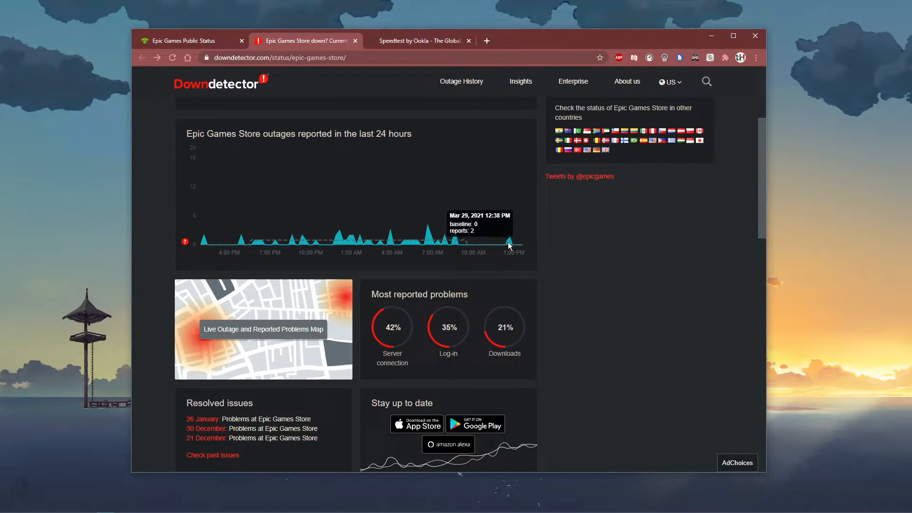
{"action": "mouse_move", "coordinate": [274, 337]}
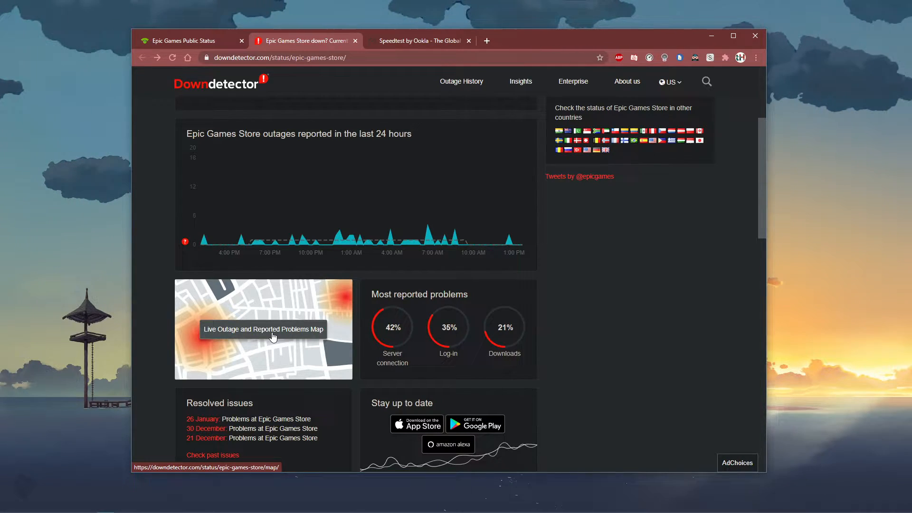
{"action": "scroll", "scroll_direction": "up", "scroll_amount": 3}
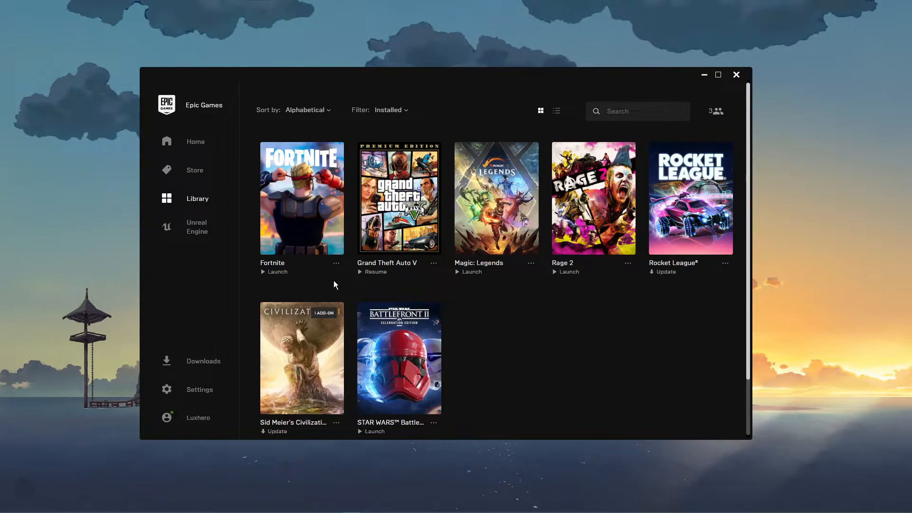
Briefly view Fortnite's library options, then minimize the Epic Games Launcher
{"action": "left_click", "coordinate": [336, 264]}
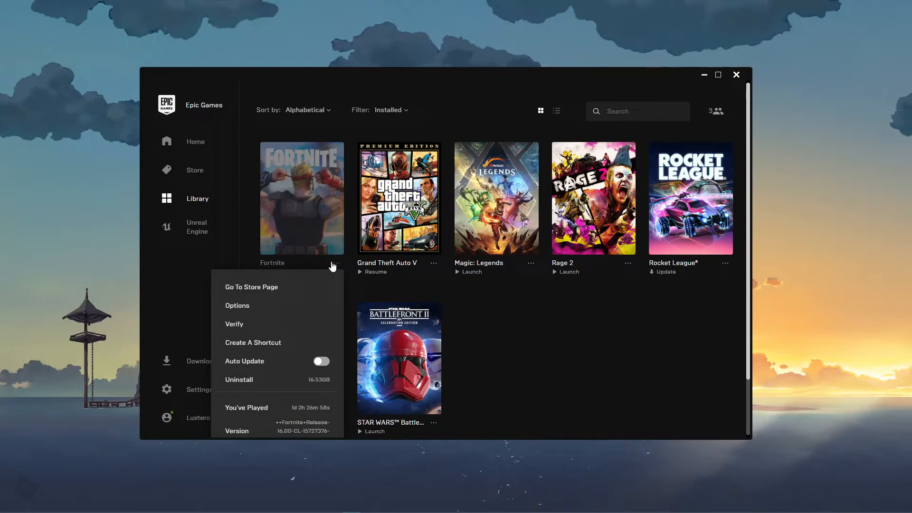
{"action": "mouse_move", "coordinate": [234, 325]}
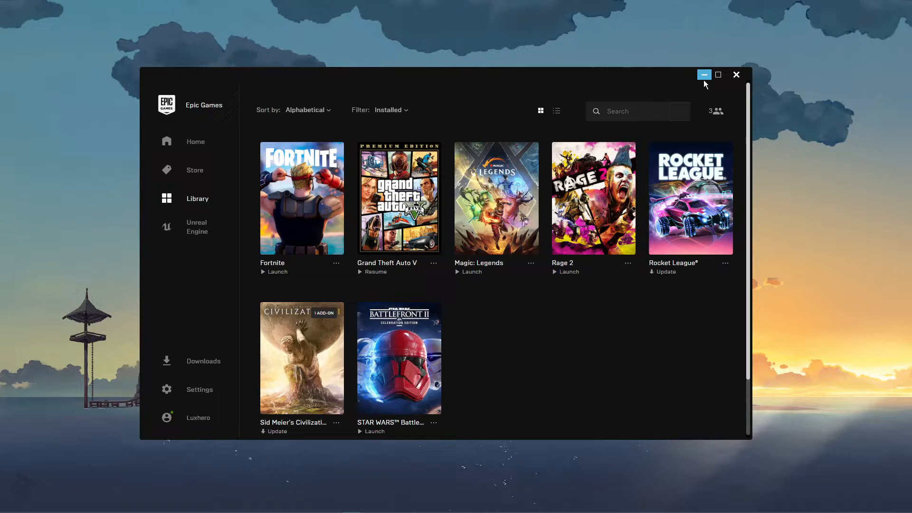
{"action": "left_click", "coordinate": [703, 75]}
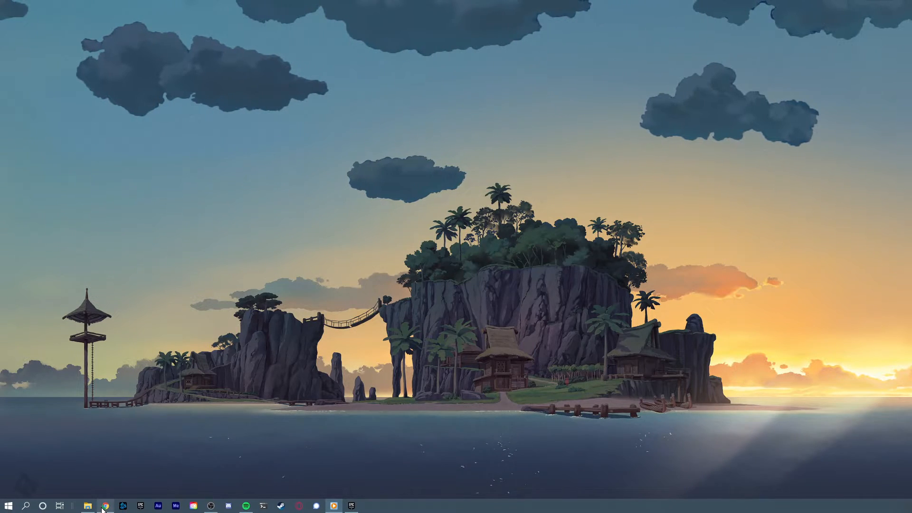
Run the speedtest.net connection test, then open Task Manager
{"action": "left_click", "coordinate": [105, 505]}
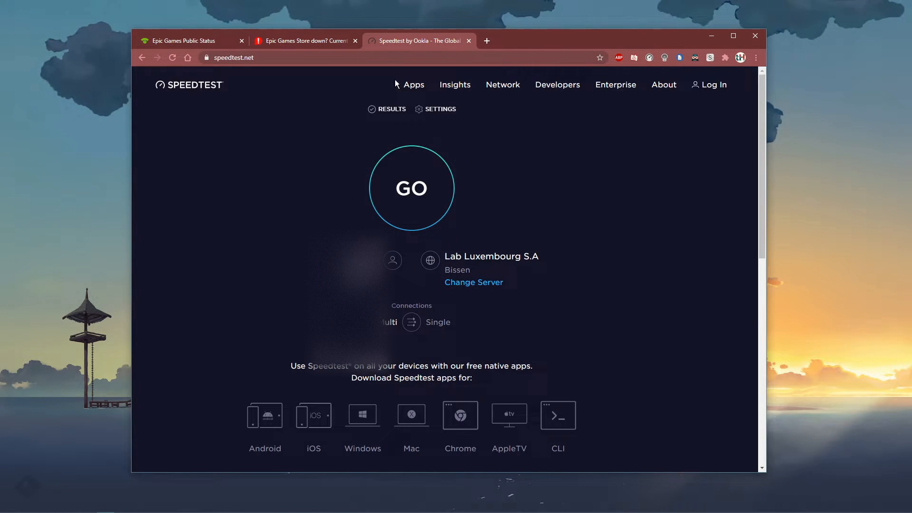
{"action": "left_click", "coordinate": [411, 187]}
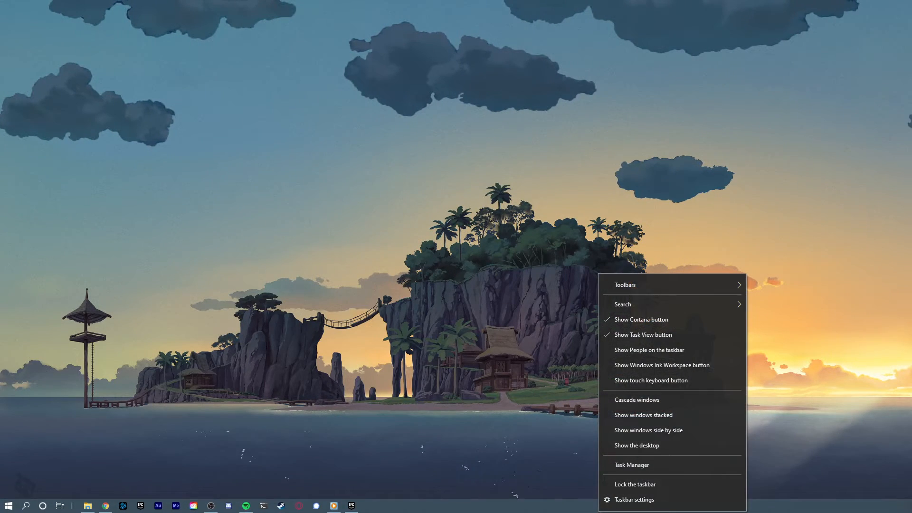
{"action": "left_click", "coordinate": [631, 464]}
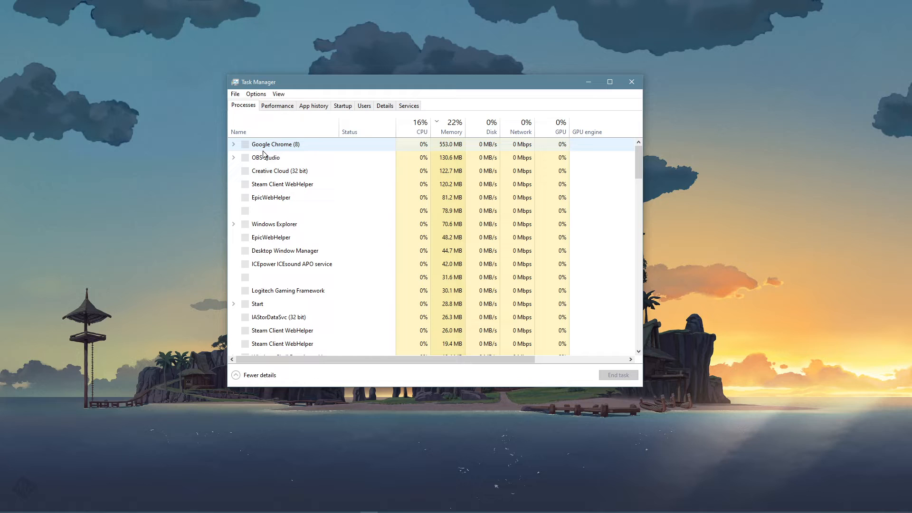
{"action": "left_click", "coordinate": [277, 105]}
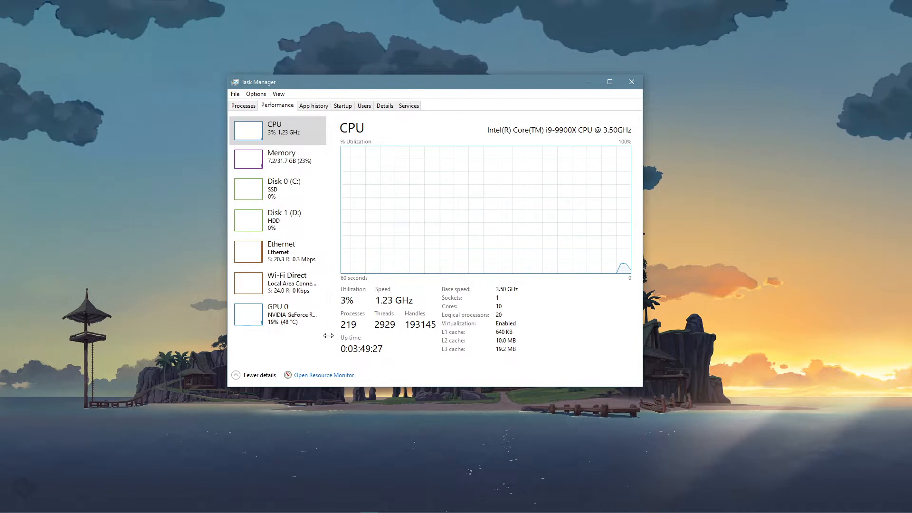
Open Resource Monitor's Network tab and inspect nvcontainer.exe and steam.exe network usage
{"action": "left_click", "coordinate": [324, 375]}
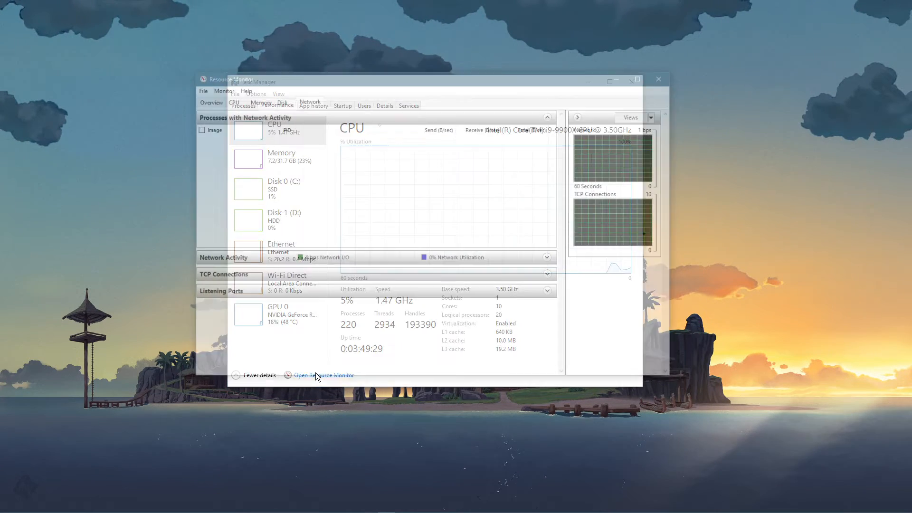
{"action": "left_click", "coordinate": [324, 375]}
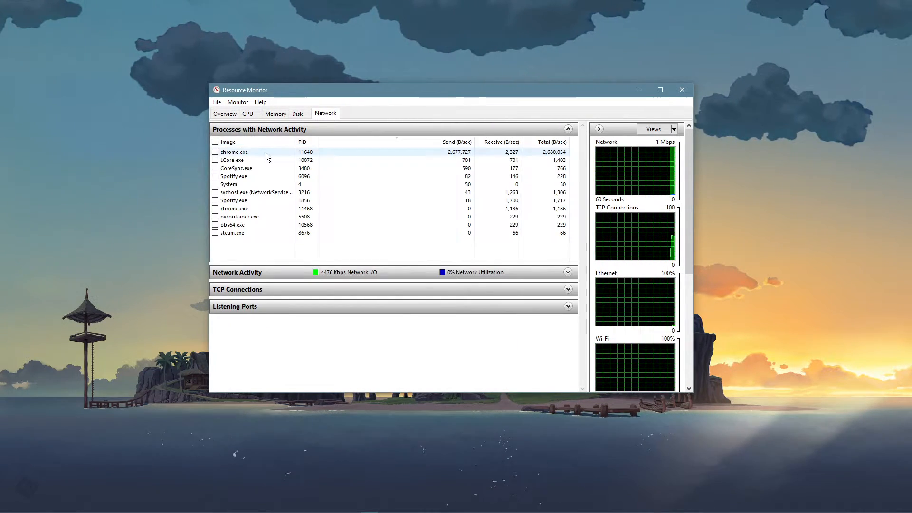
{"action": "left_click", "coordinate": [236, 168]}
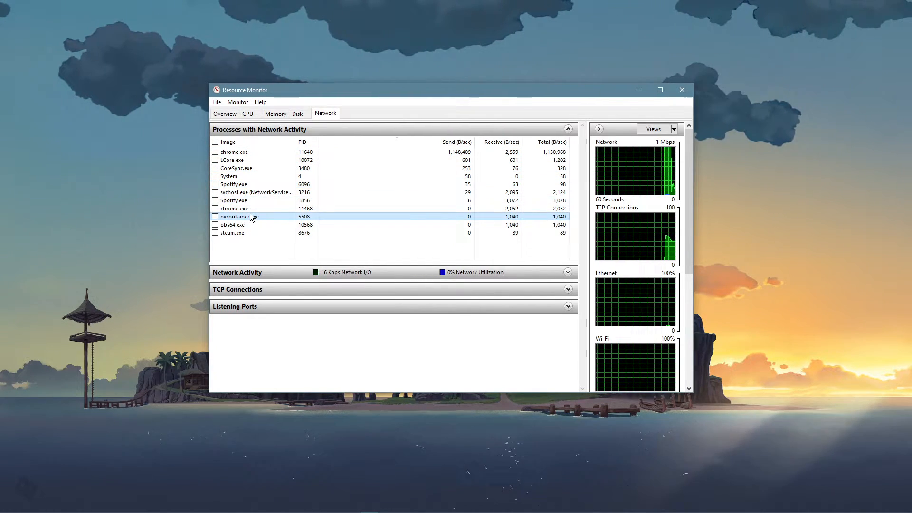
{"action": "left_click", "coordinate": [232, 232]}
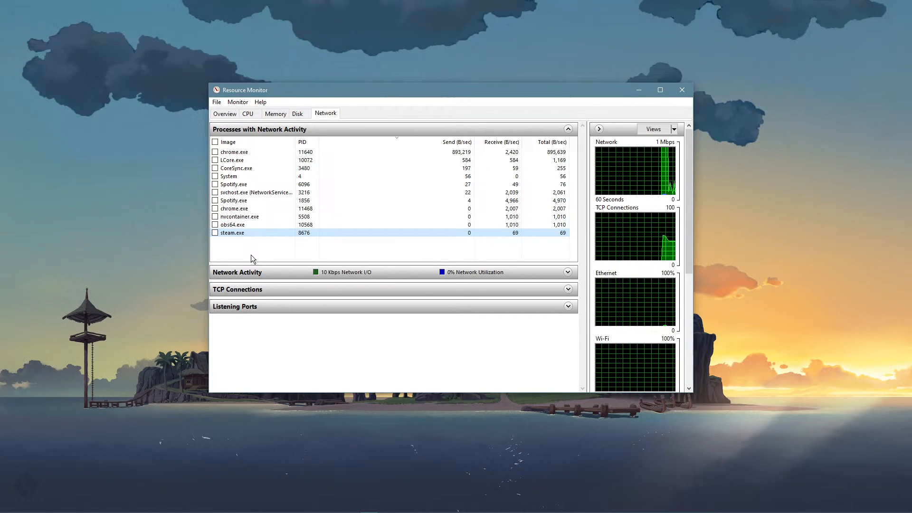
{"action": "right_click", "coordinate": [233, 152]}
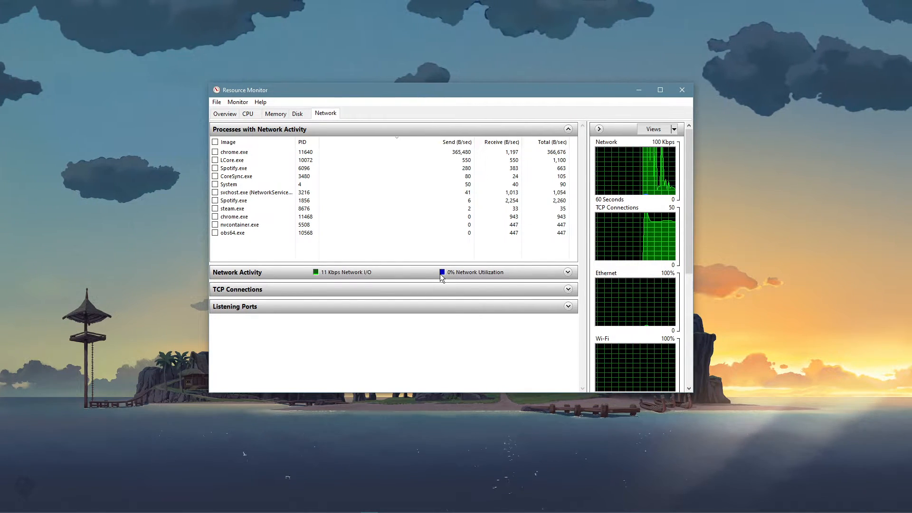
Launch Command Prompt from a 'cmd' search and run 'ping google.com'
{"action": "type", "text": "cmd"}
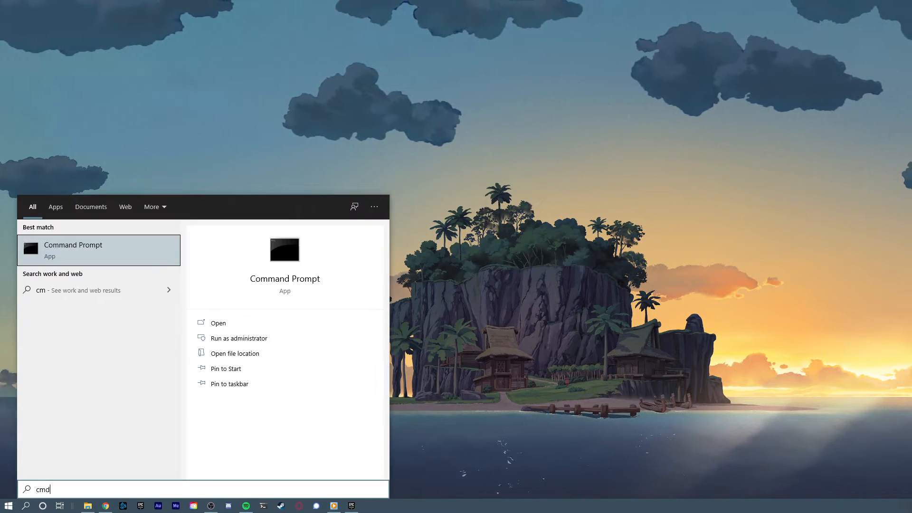
{"action": "left_click", "coordinate": [218, 323]}
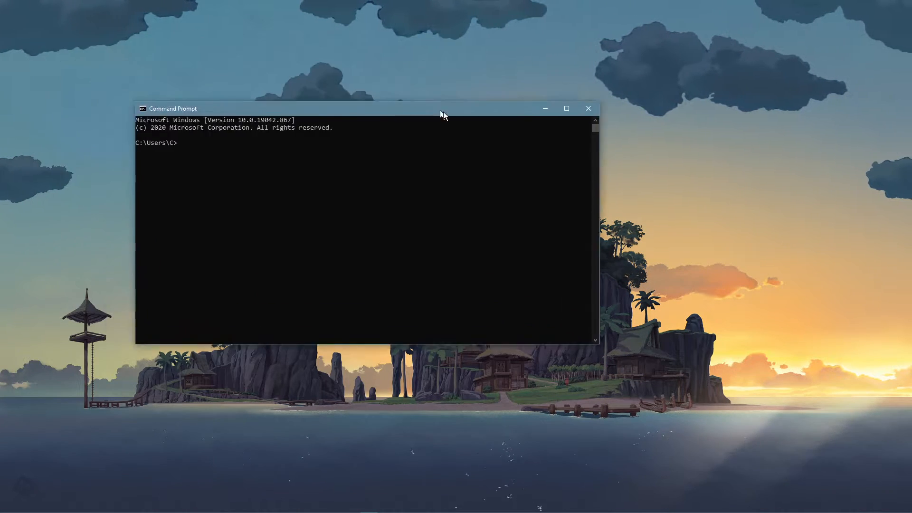
{"action": "type", "text": "ping google.com"}
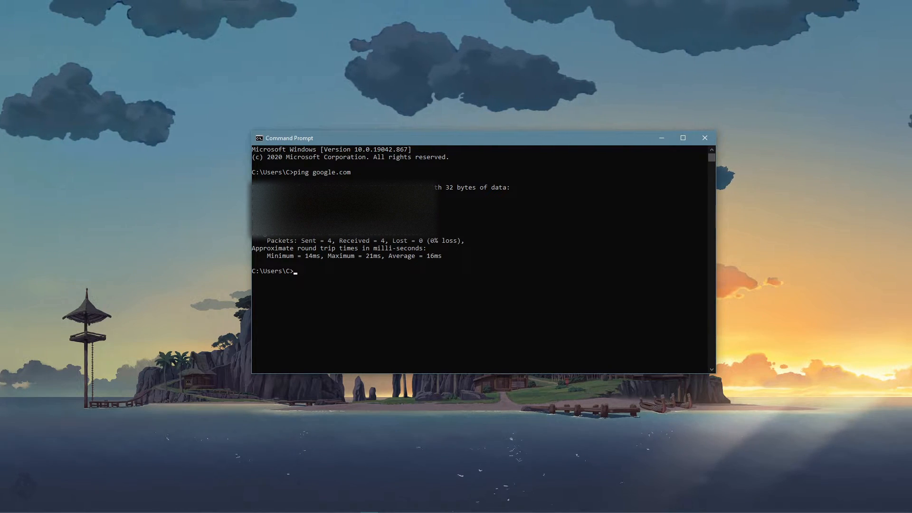
Run 'ipconfig /flushdns' in Command Prompt
{"action": "type", "text": "ip"}
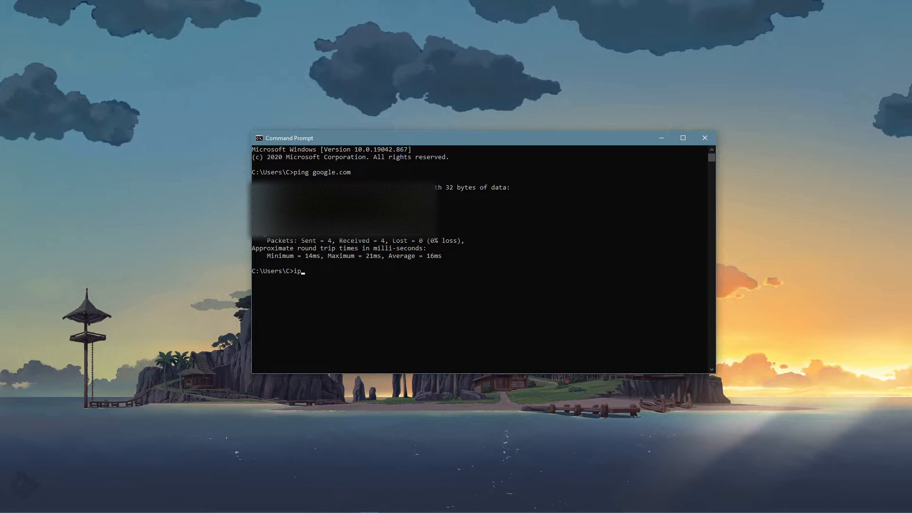
{"action": "type", "text": "config /flu"}
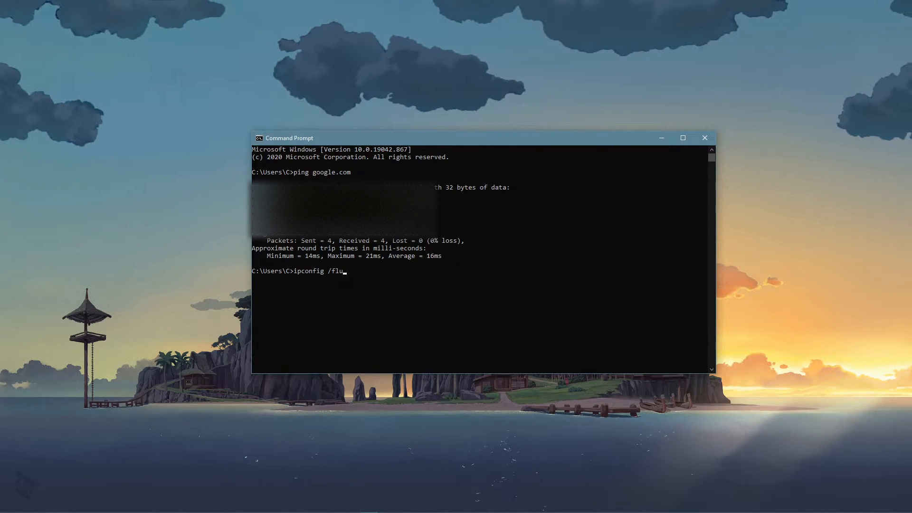
{"action": "type", "text": "shdns"}
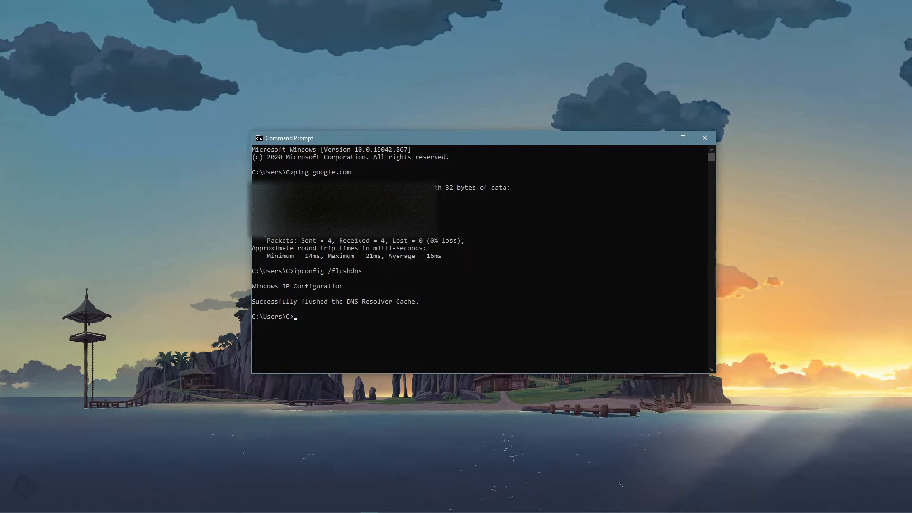
Open Control Panel using the Win+R Run dialog
{"action": "key", "text": "Win+r"}
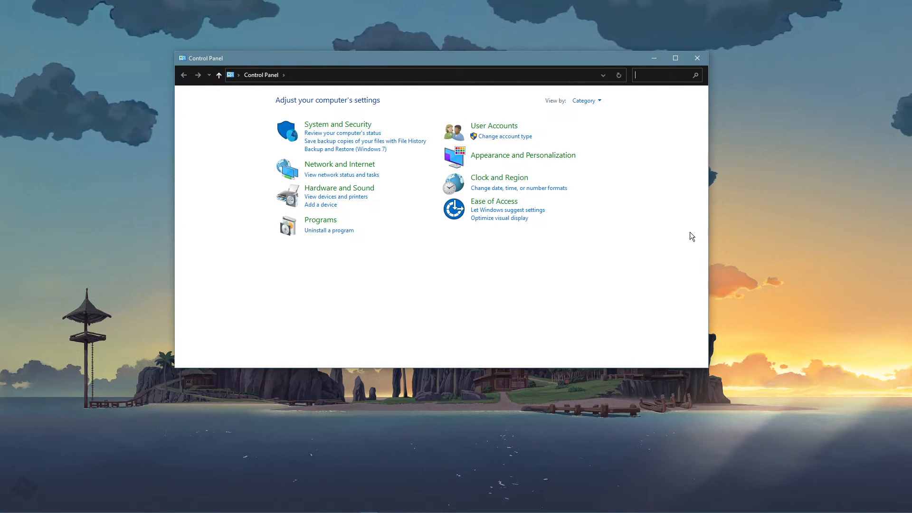
{"action": "mouse_move", "coordinate": [321, 169]}
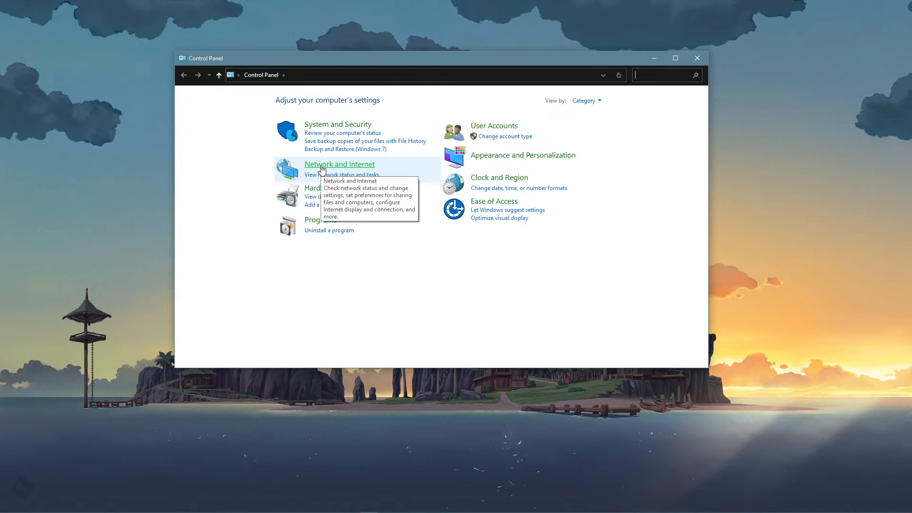
Go through Network and Sharing Center to the Ethernet Status window
{"action": "left_click", "coordinate": [340, 164]}
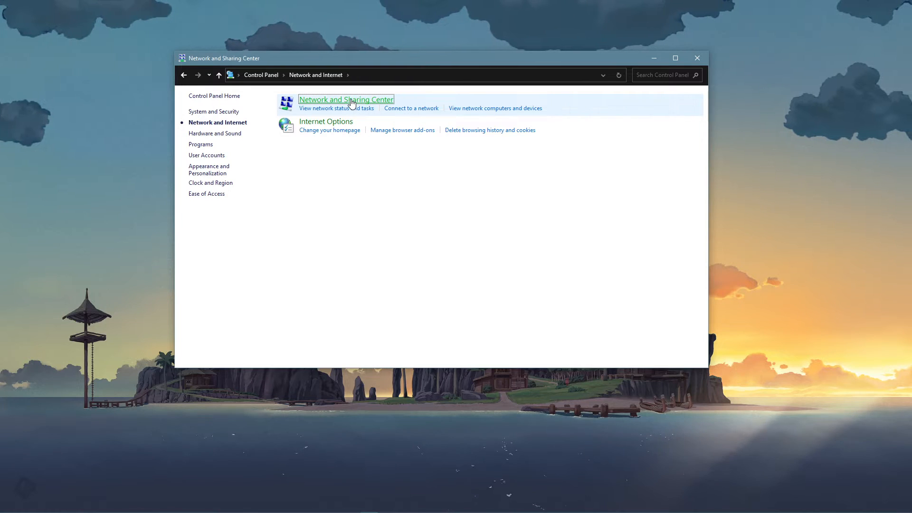
{"action": "left_click", "coordinate": [345, 99]}
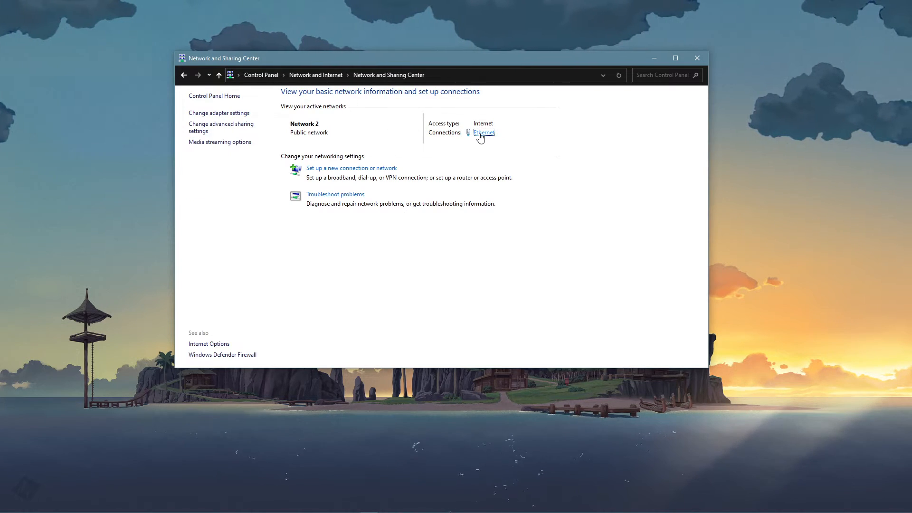
{"action": "left_click", "coordinate": [484, 132]}
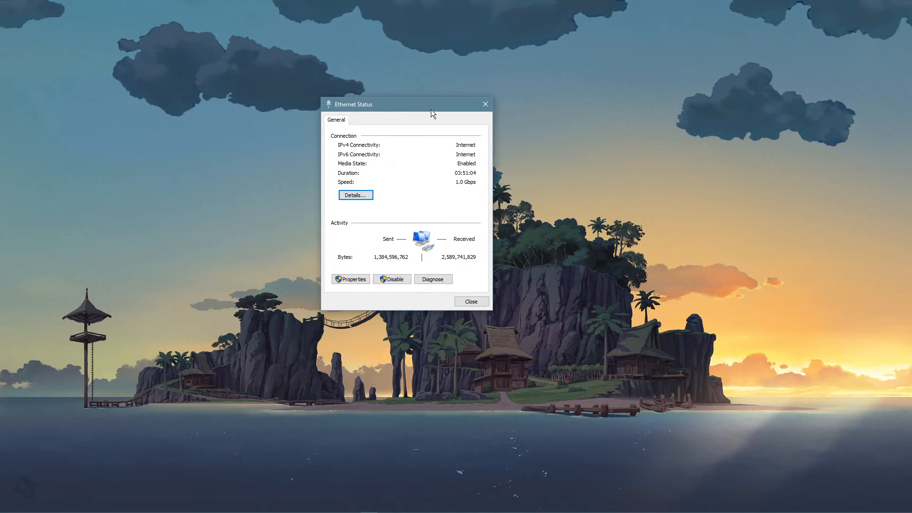
{"action": "mouse_move", "coordinate": [456, 188]}
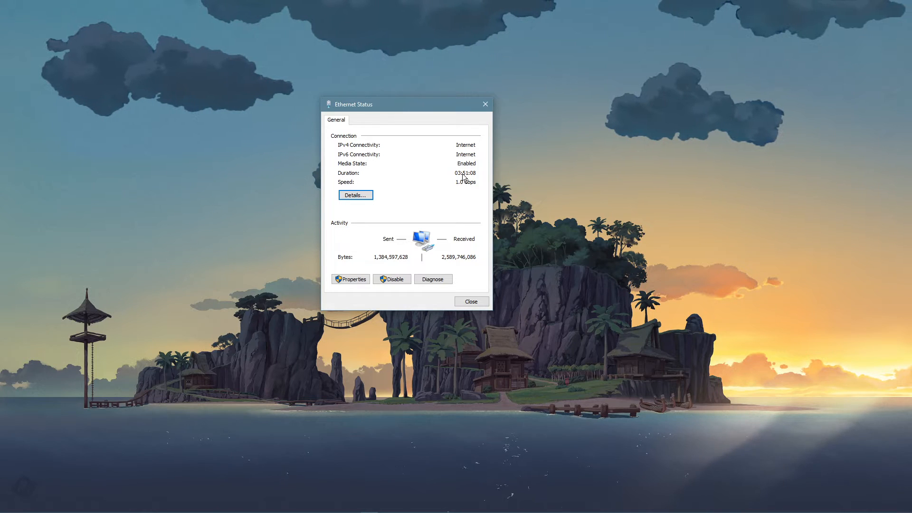
In Ethernet IPv4 properties, use DNS servers 8.8.8.8 and 8.8.4.4 and confirm
{"action": "left_click", "coordinate": [351, 279]}
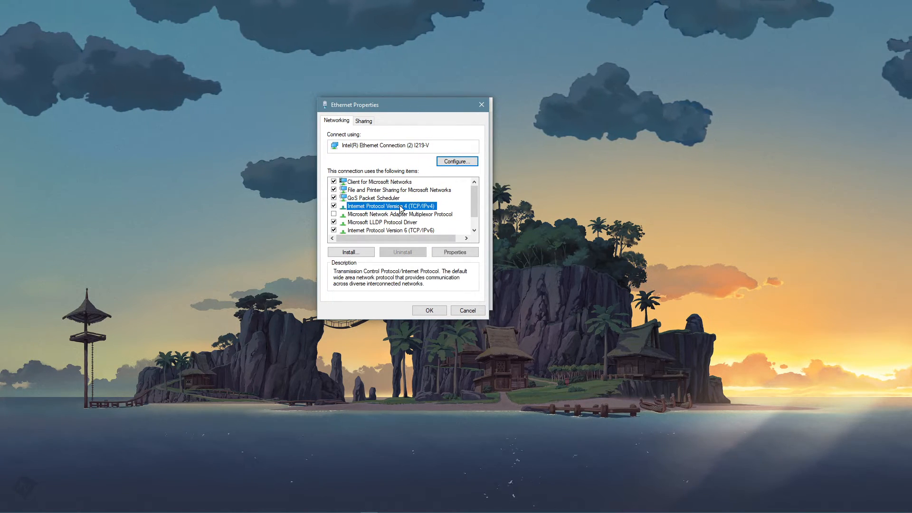
{"action": "left_click", "coordinate": [455, 252]}
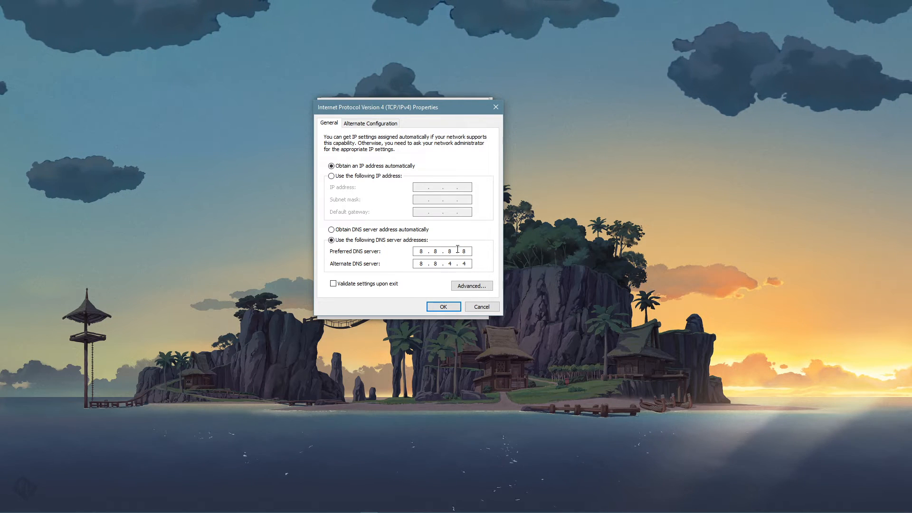
{"action": "mouse_move", "coordinate": [416, 279]}
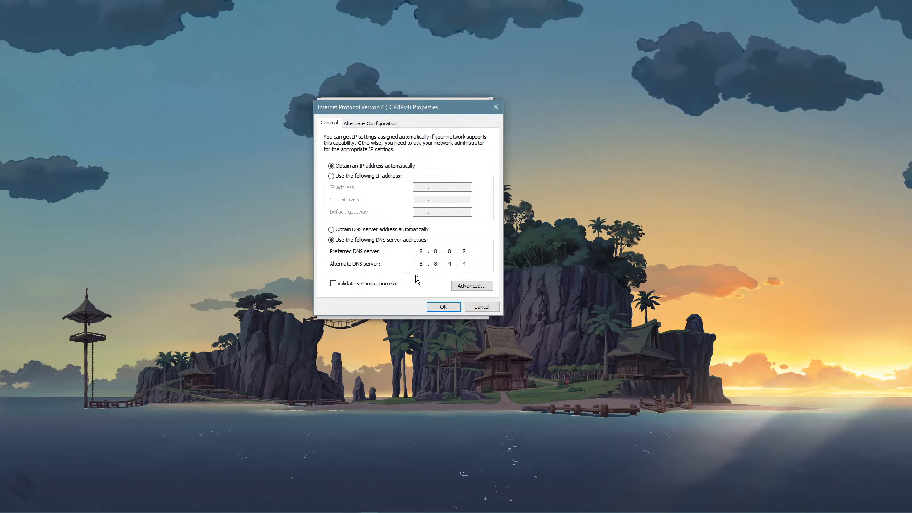
{"action": "left_click", "coordinate": [462, 264]}
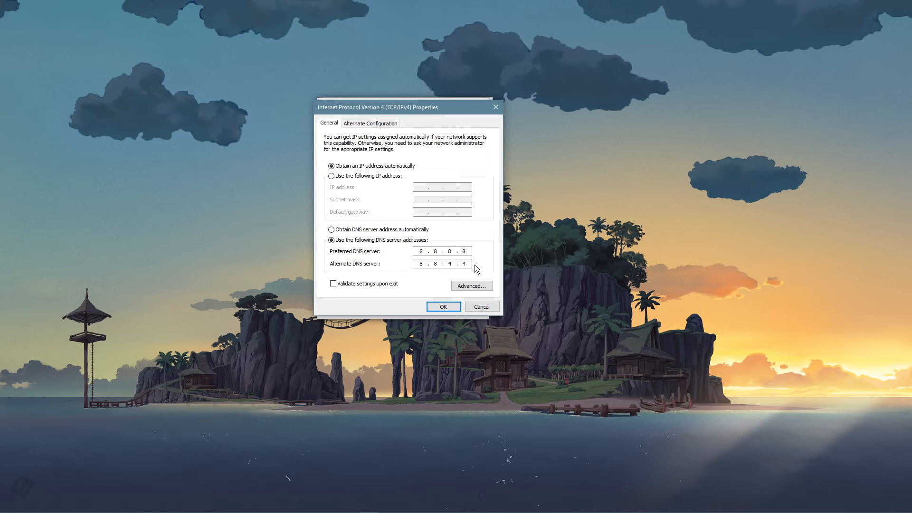
{"action": "left_click", "coordinate": [443, 307]}
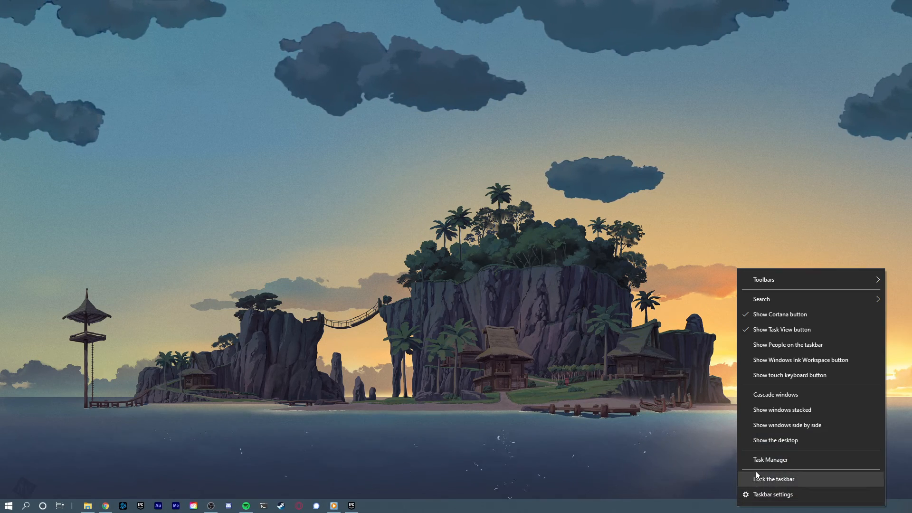
In Task Manager, check Creative Cloud, Steam WebHelper, Office Click-to-Run and Core Sync, then close it
{"action": "left_click", "coordinate": [771, 459]}
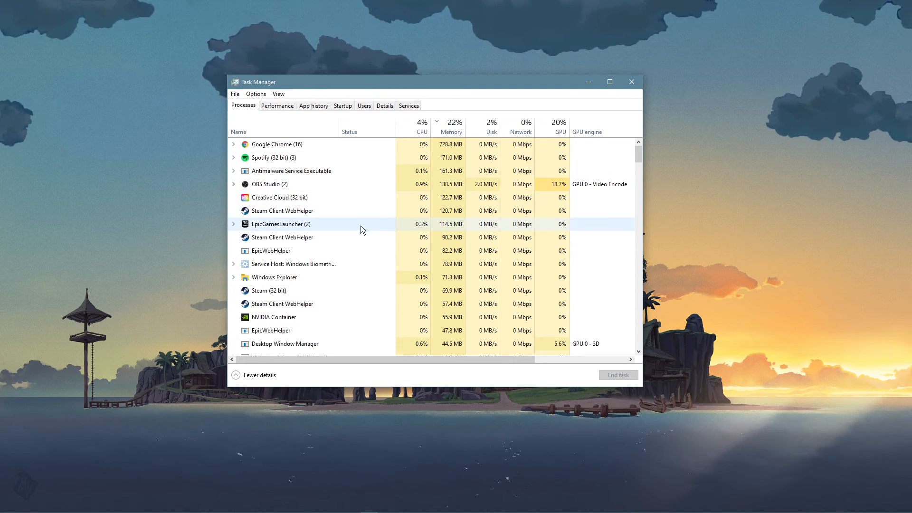
{"action": "right_click", "coordinate": [278, 197]}
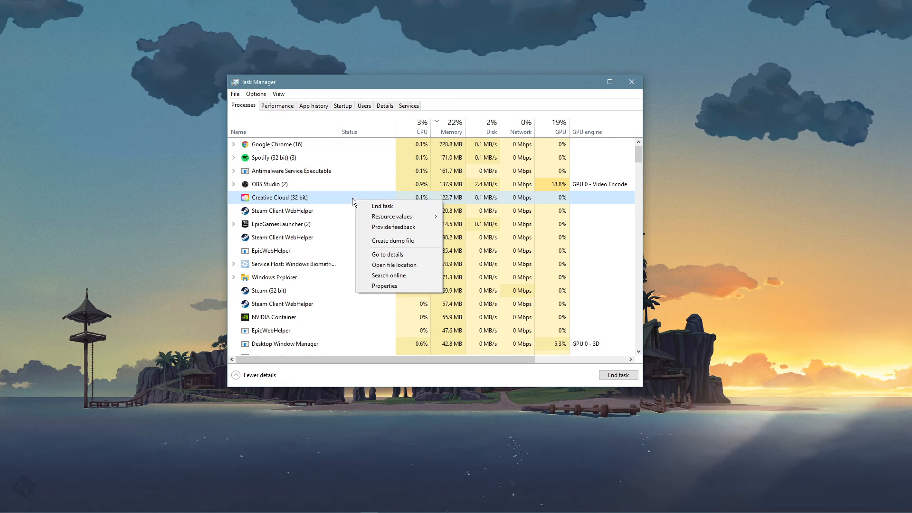
{"action": "right_click", "coordinate": [268, 184]}
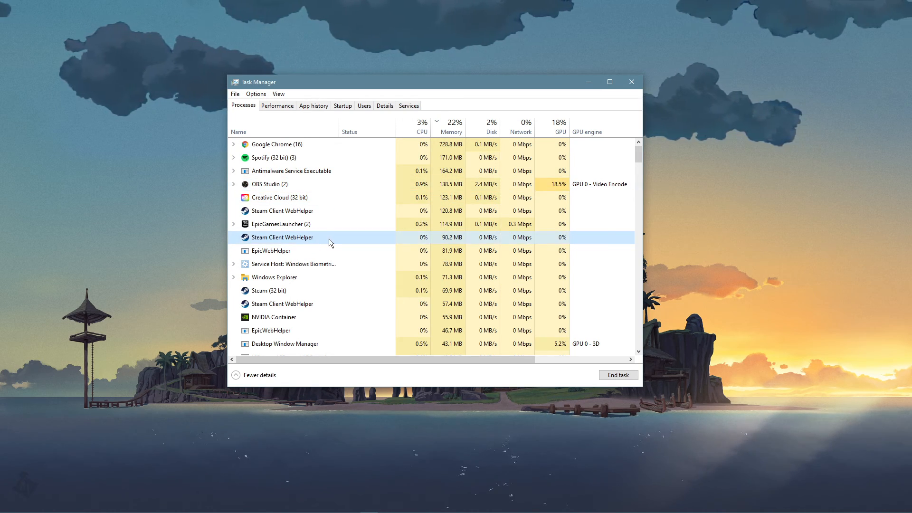
{"action": "right_click", "coordinate": [290, 299]}
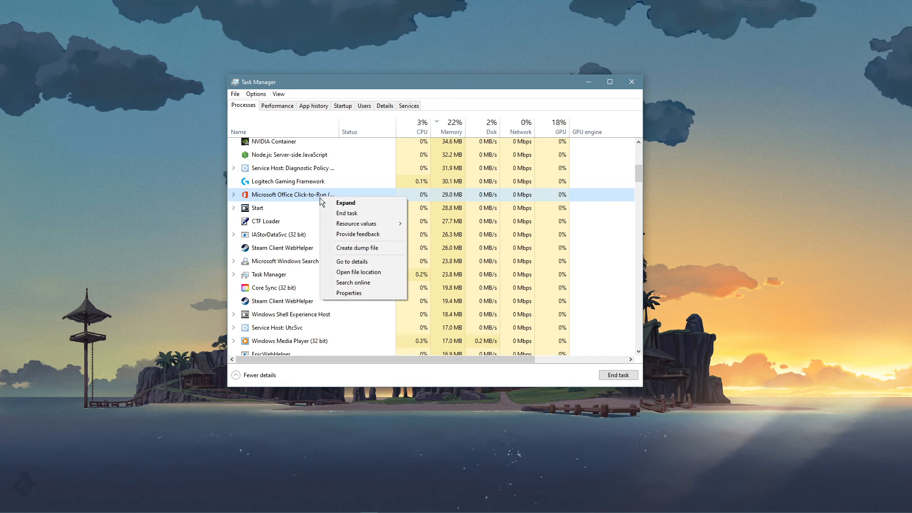
{"action": "right_click", "coordinate": [270, 288]}
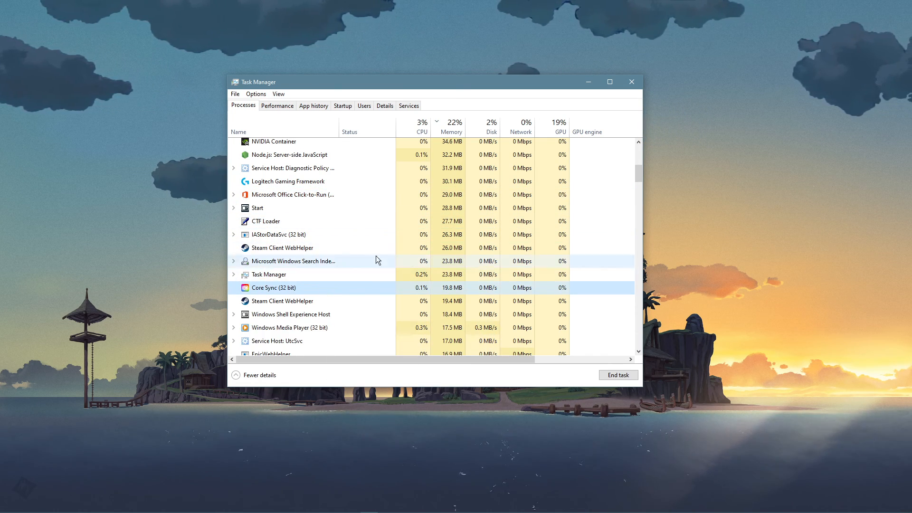
{"action": "left_click", "coordinate": [632, 81]}
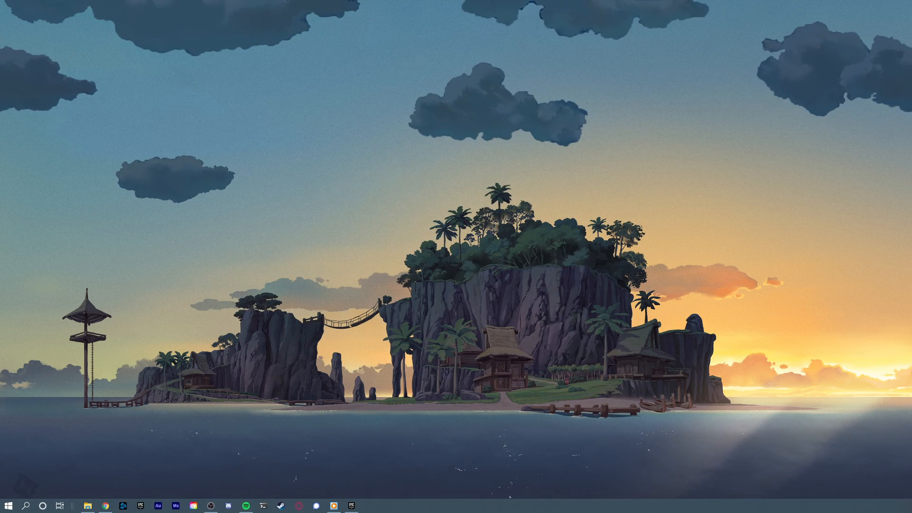